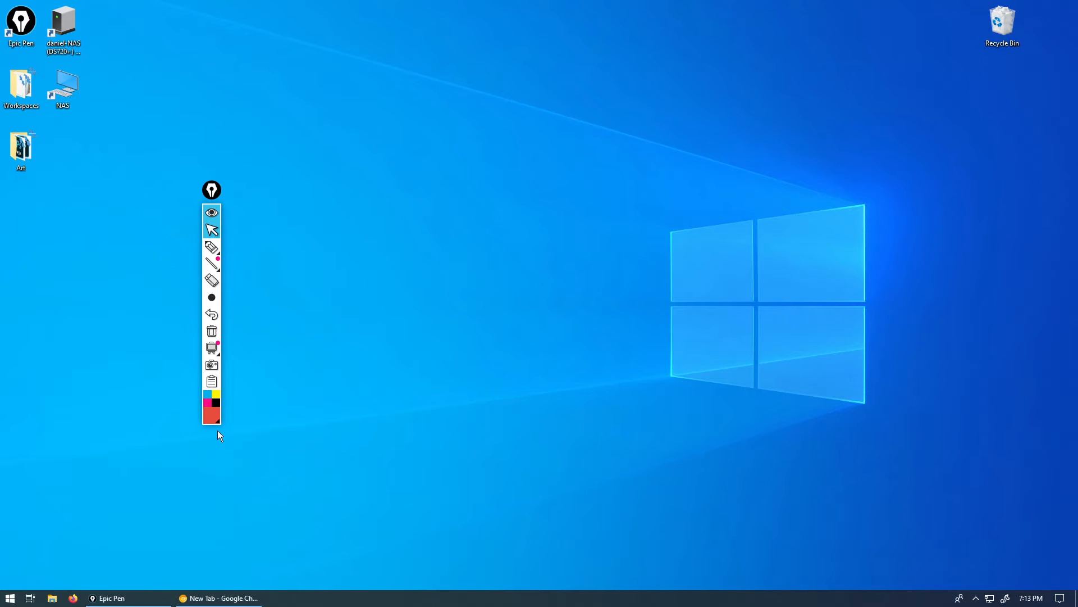
pyautogui.moveTo(217, 438)
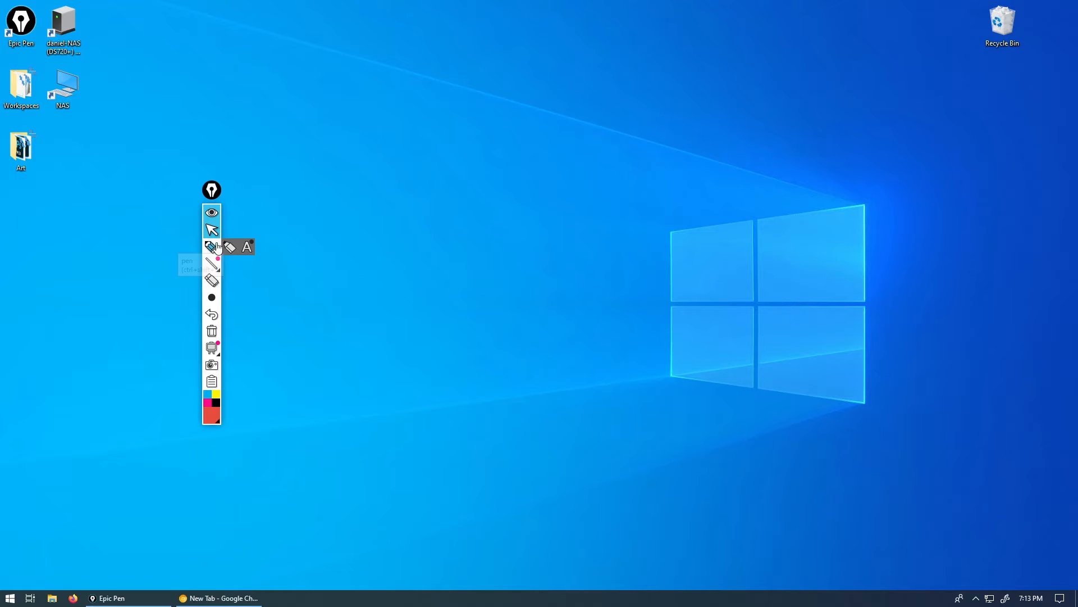
# Draw a thick red freehand zigzag over the desktop left of centre.
pyautogui.moveTo(372, 220); pyautogui.dragTo(467, 275)
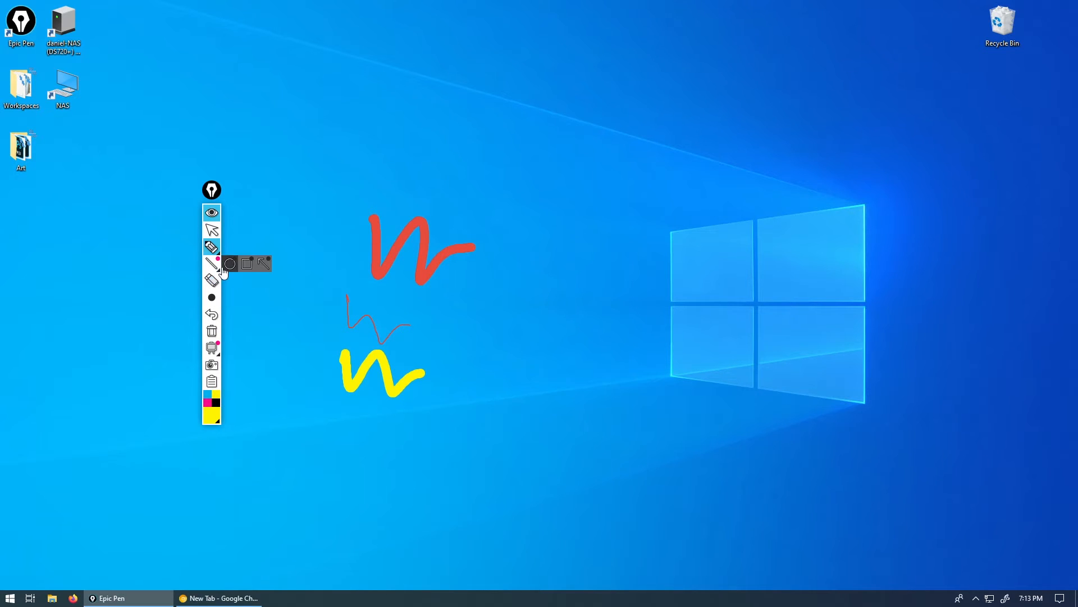
pyautogui.moveTo(262, 264)
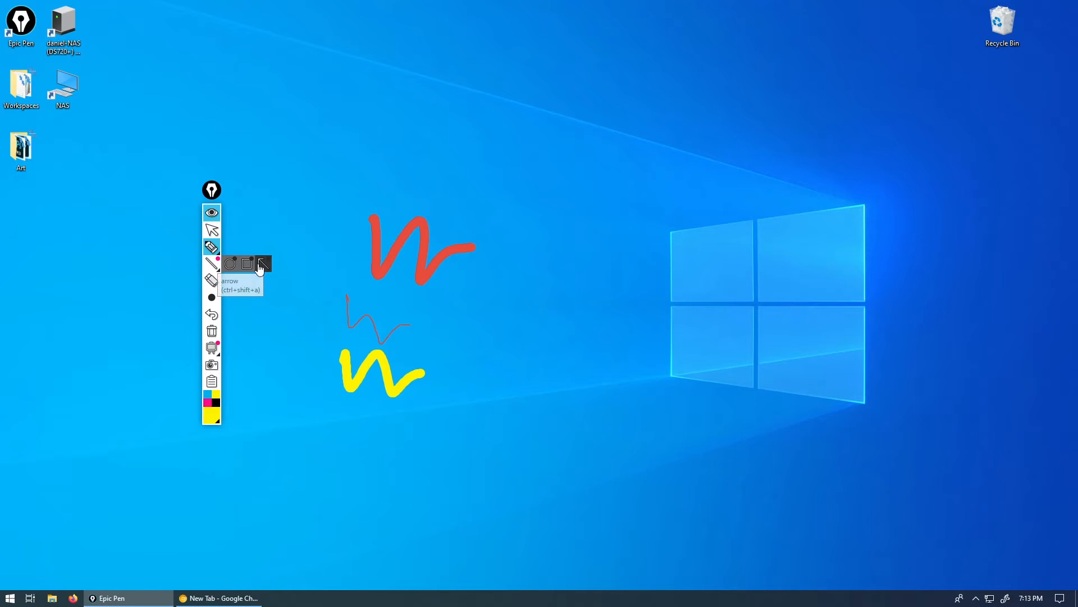
pyautogui.moveTo(237, 337)
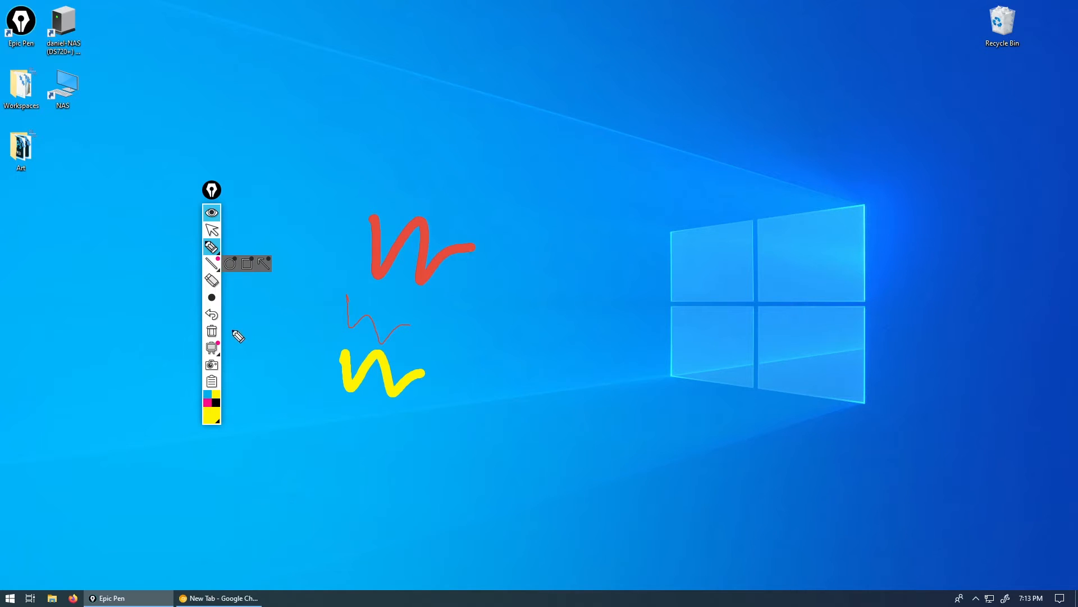
pyautogui.moveTo(212, 313)
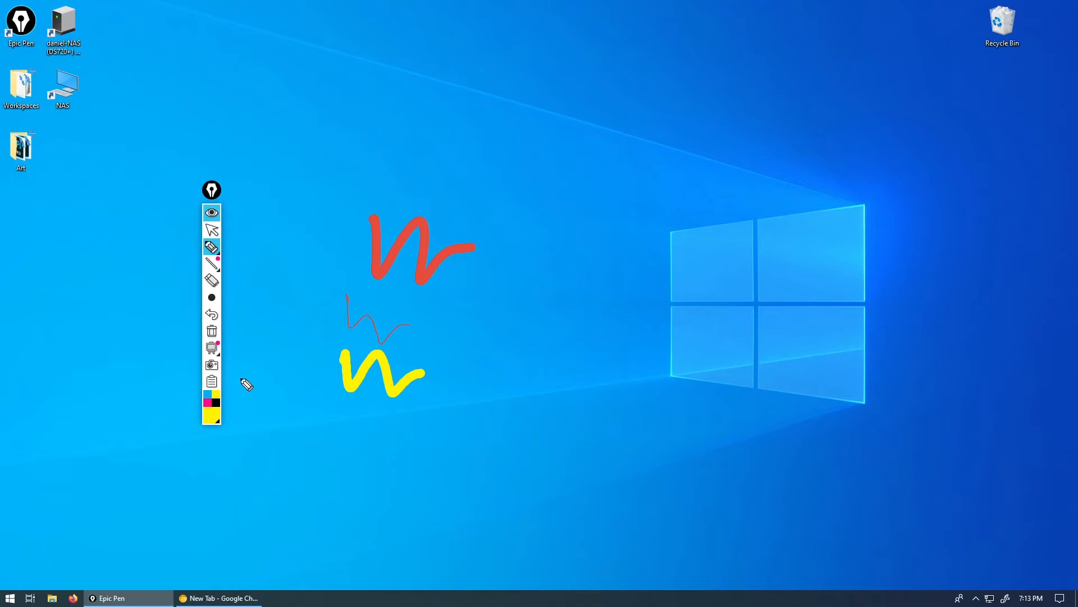
pyautogui.moveTo(511, 420)
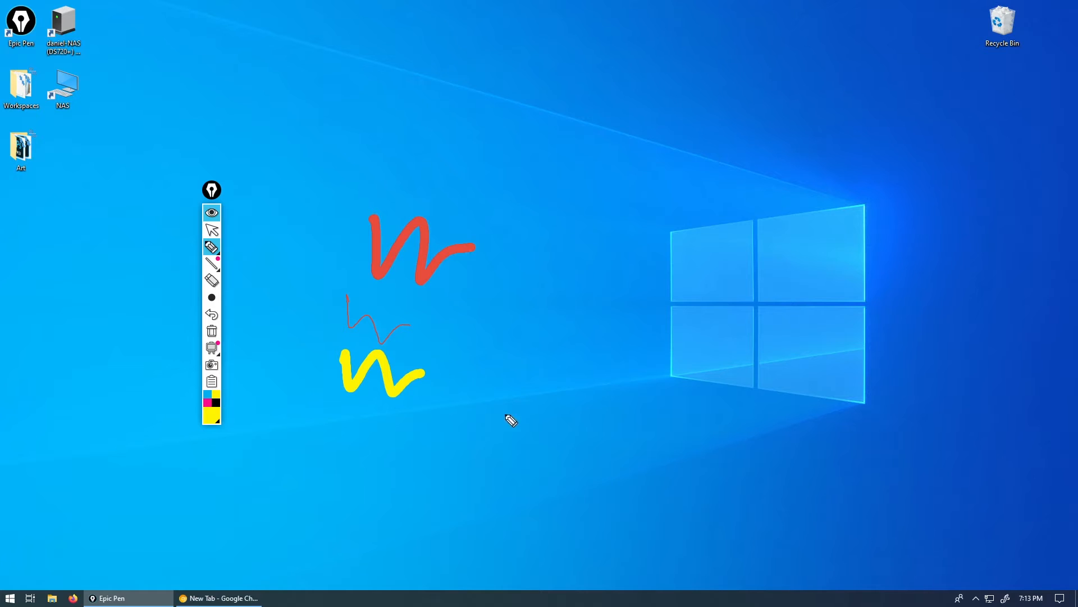
pyautogui.moveTo(253, 336)
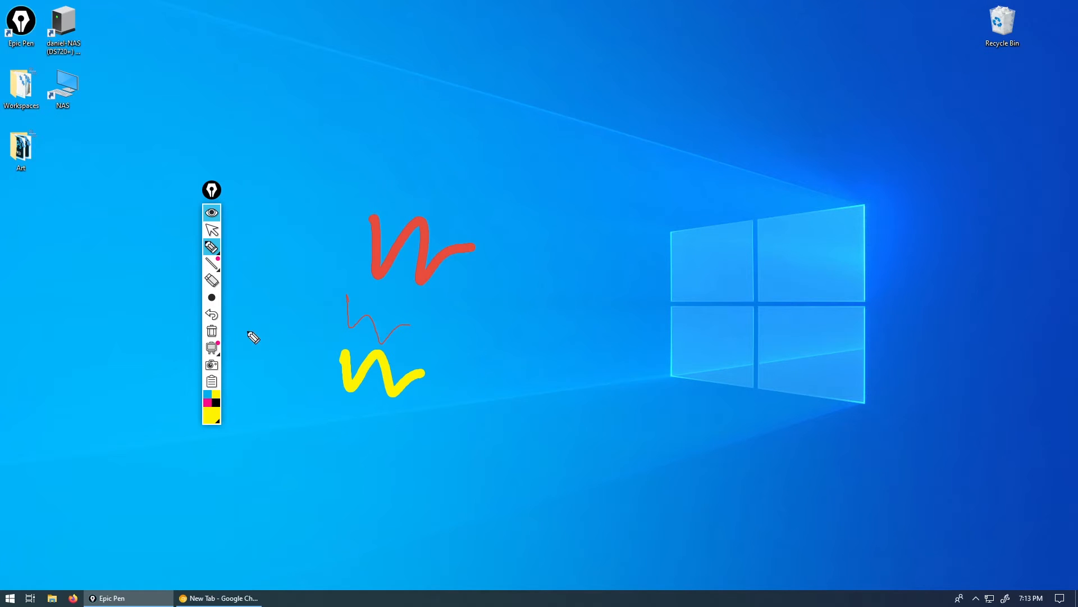
pyautogui.moveTo(212, 331)
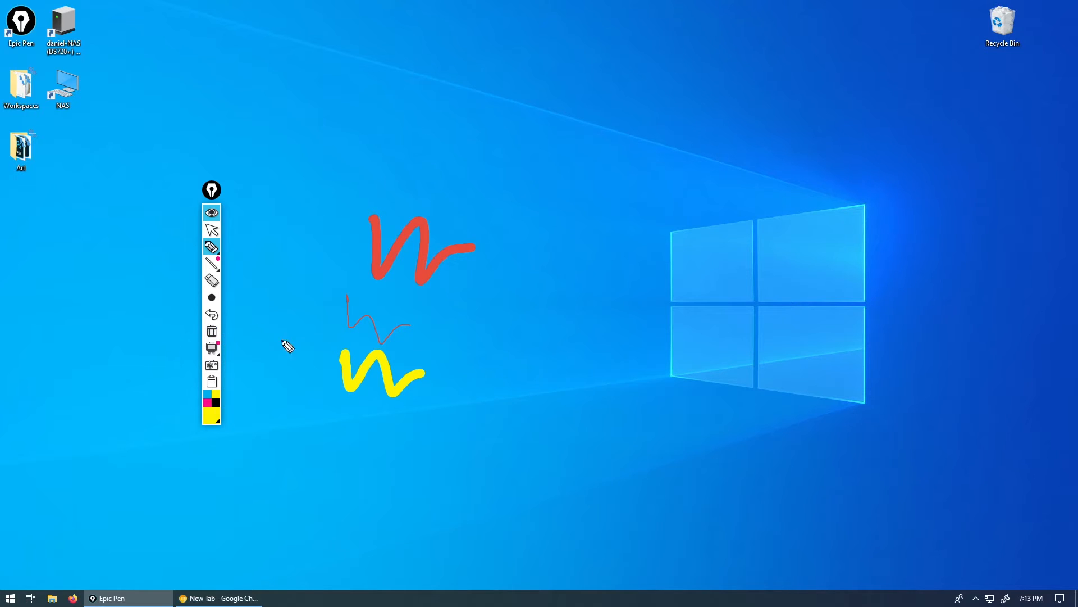
pyautogui.moveTo(466, 244)
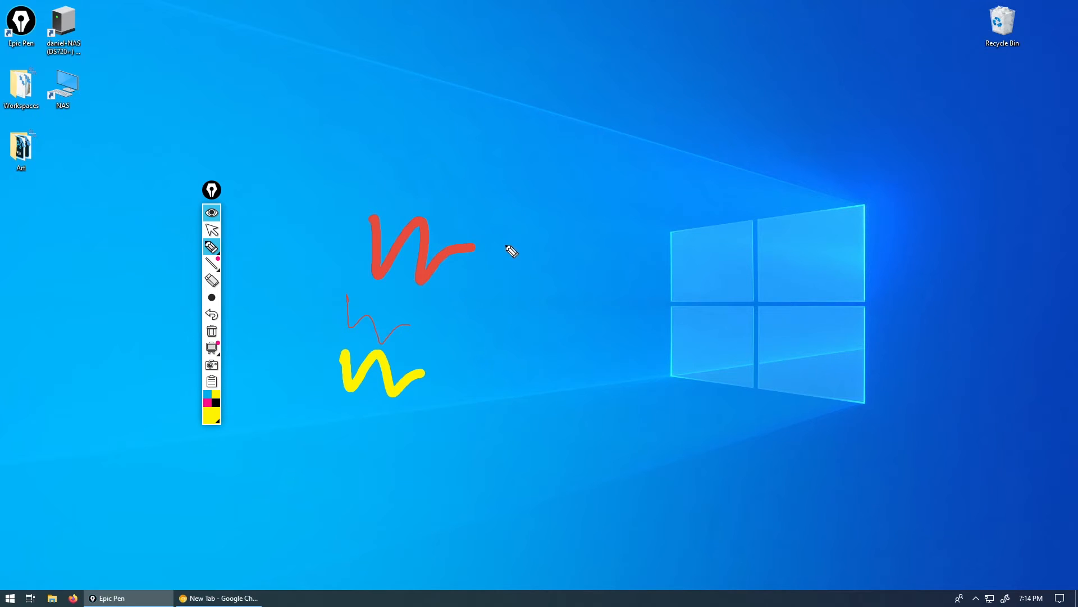
pyautogui.moveTo(529, 265)
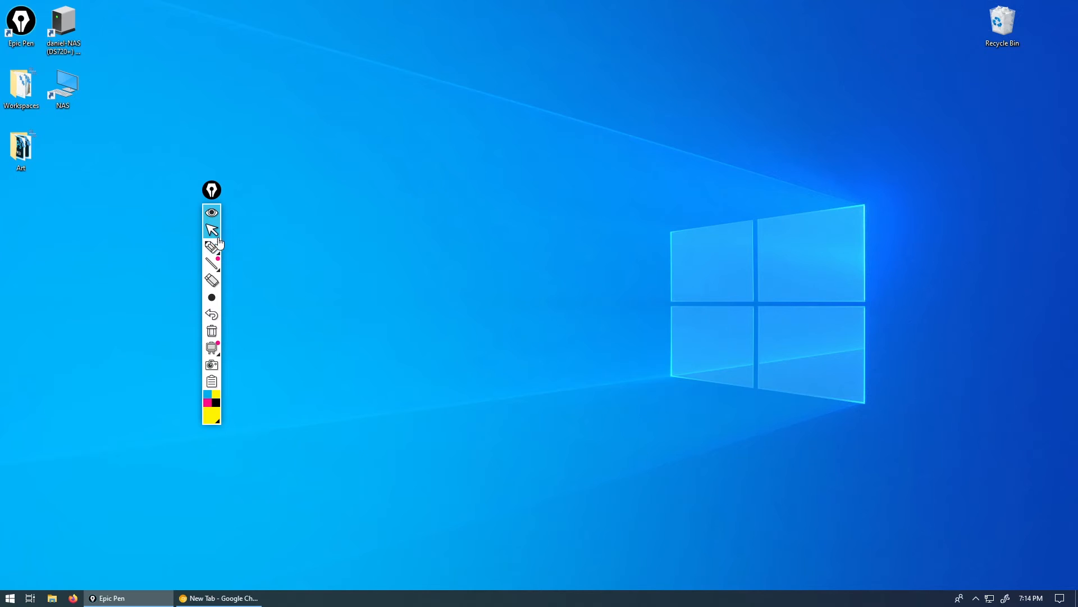
pyautogui.moveTo(226, 189)
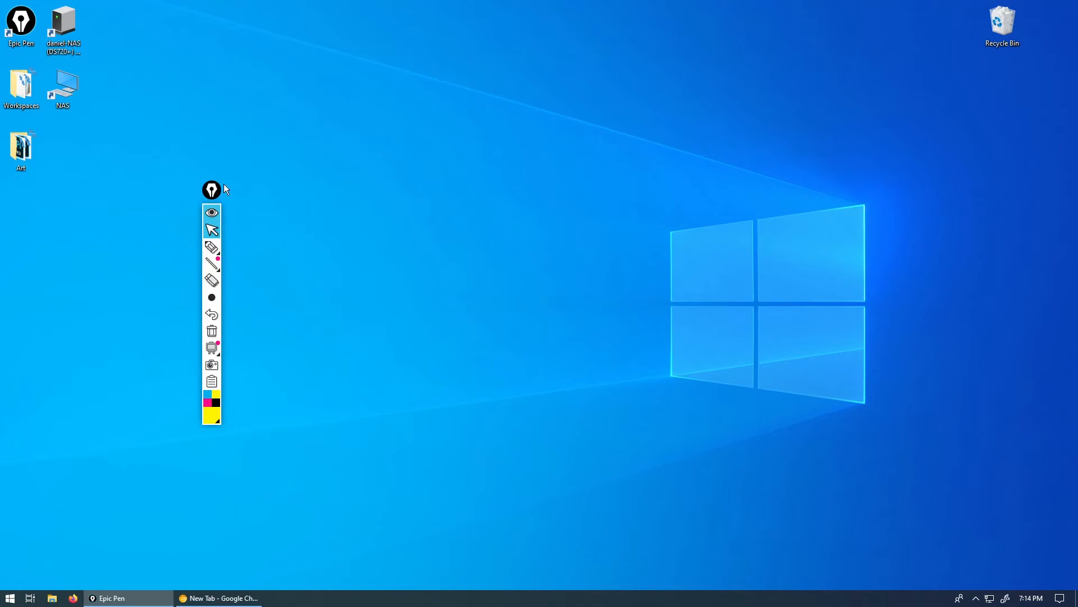
# Move the Epic Pen tool strip across the desktop toward the Windows logo, then back left.
pyautogui.moveTo(212, 188); pyautogui.dragTo(776, 210)
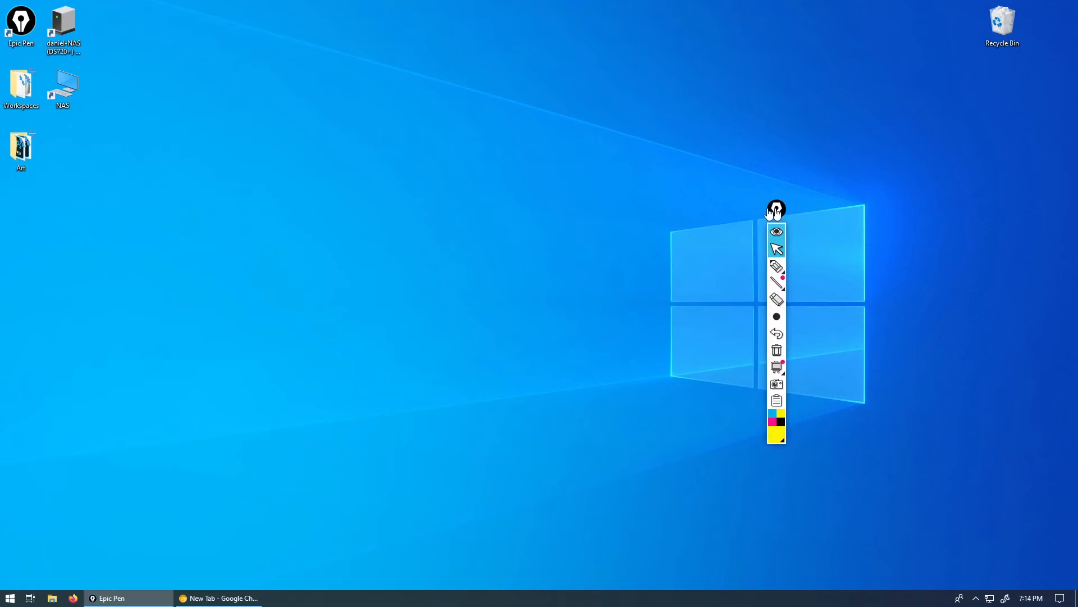
pyautogui.moveTo(776, 209); pyautogui.dragTo(599, 219)
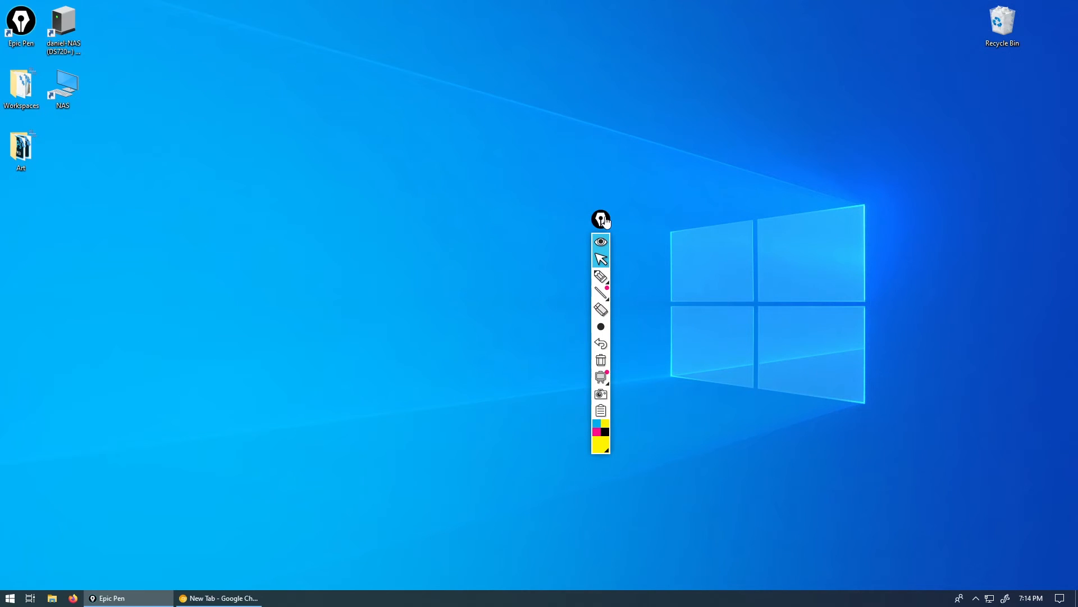
# Quit Epic Pen from its taskbar icon via Close window.
pyautogui.rightClick(111, 598)
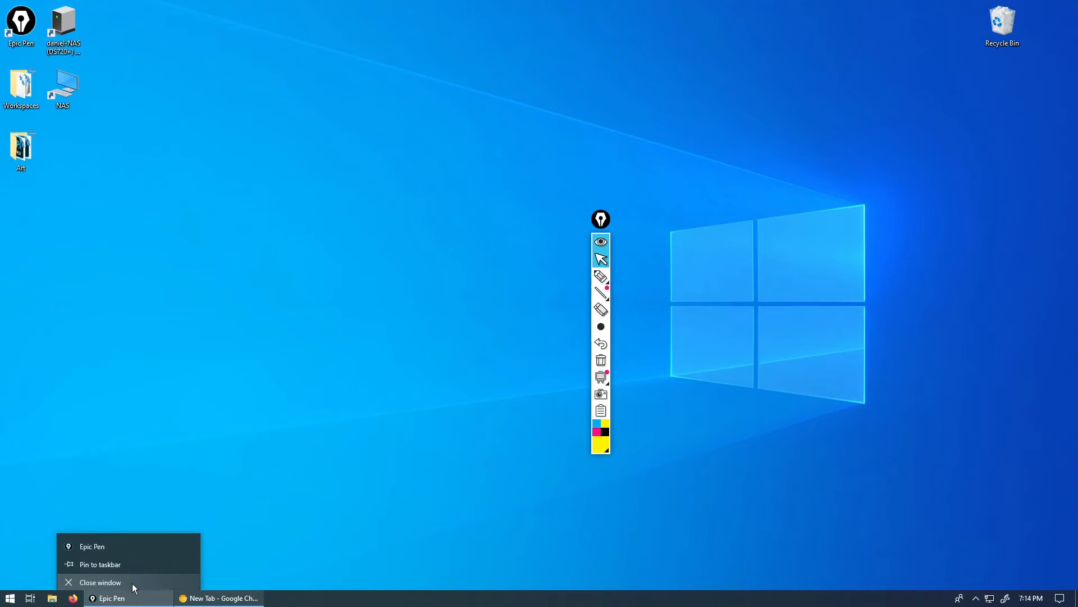
pyautogui.click(100, 582)
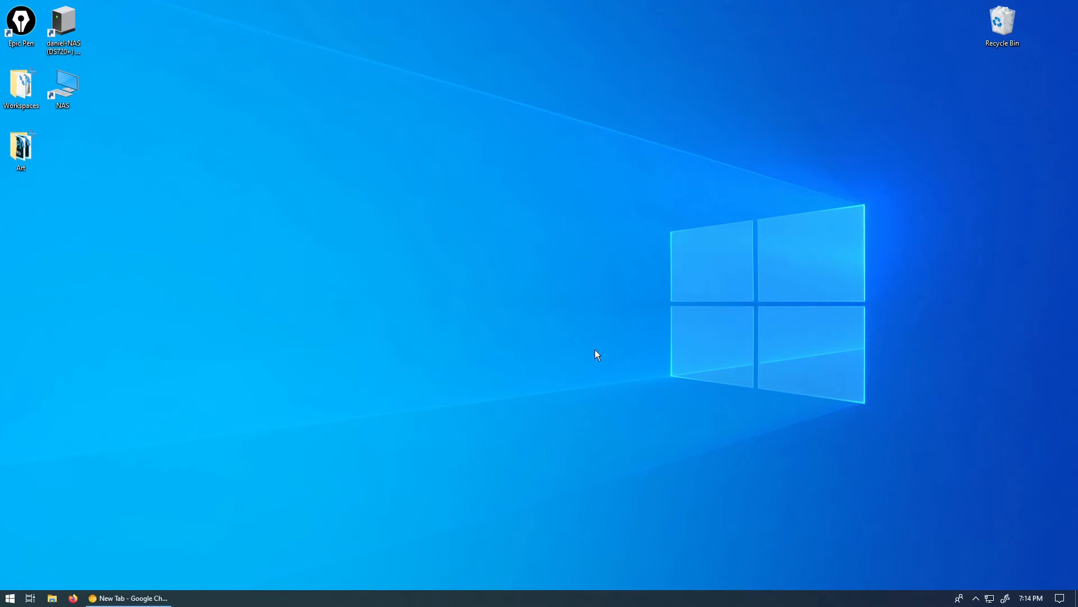
pyautogui.moveTo(389, 393)
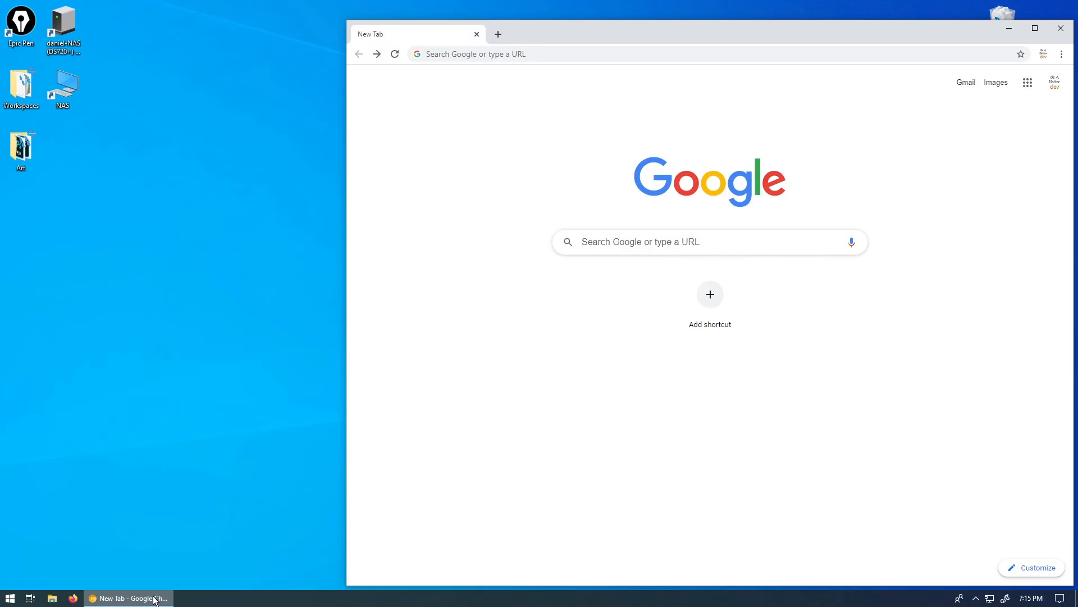
# Search Google for 'epic pen' and open the epic-pen.com result.
pyautogui.click(1035, 28)
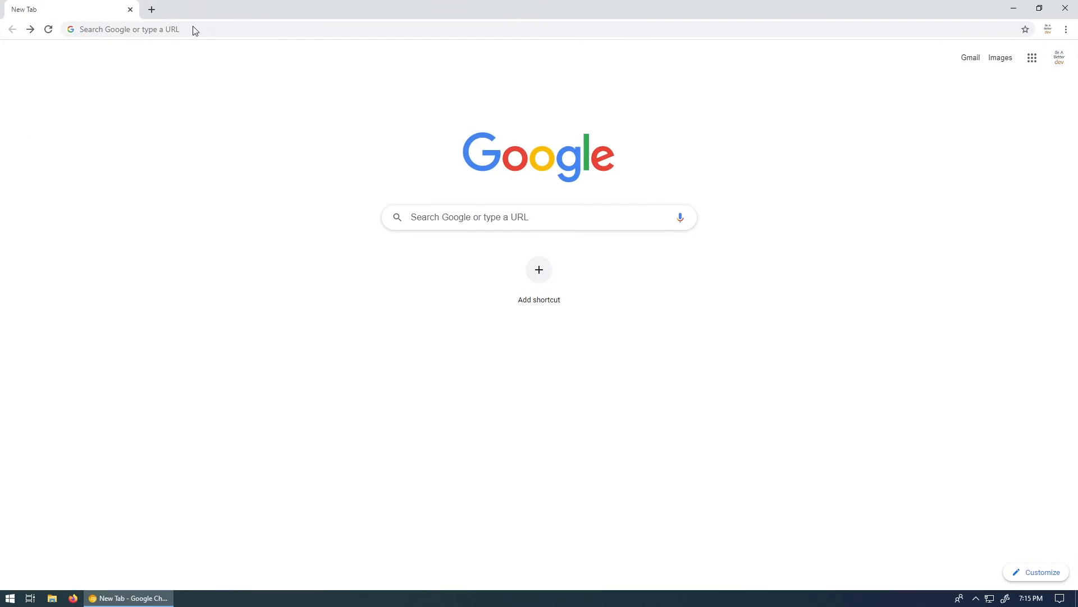
pyautogui.write('epic pen')
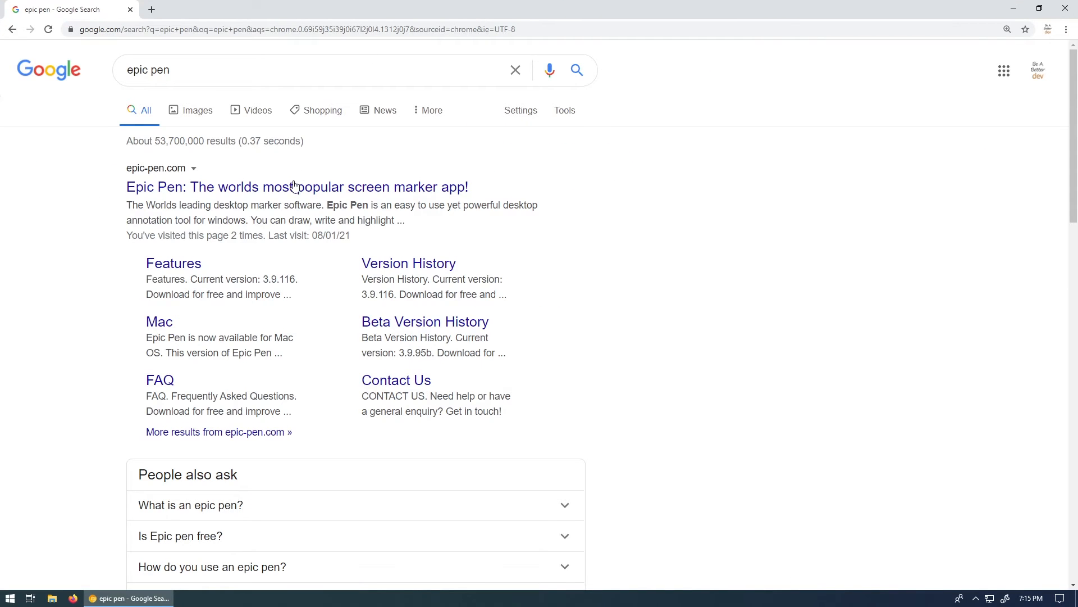
pyautogui.click(295, 187)
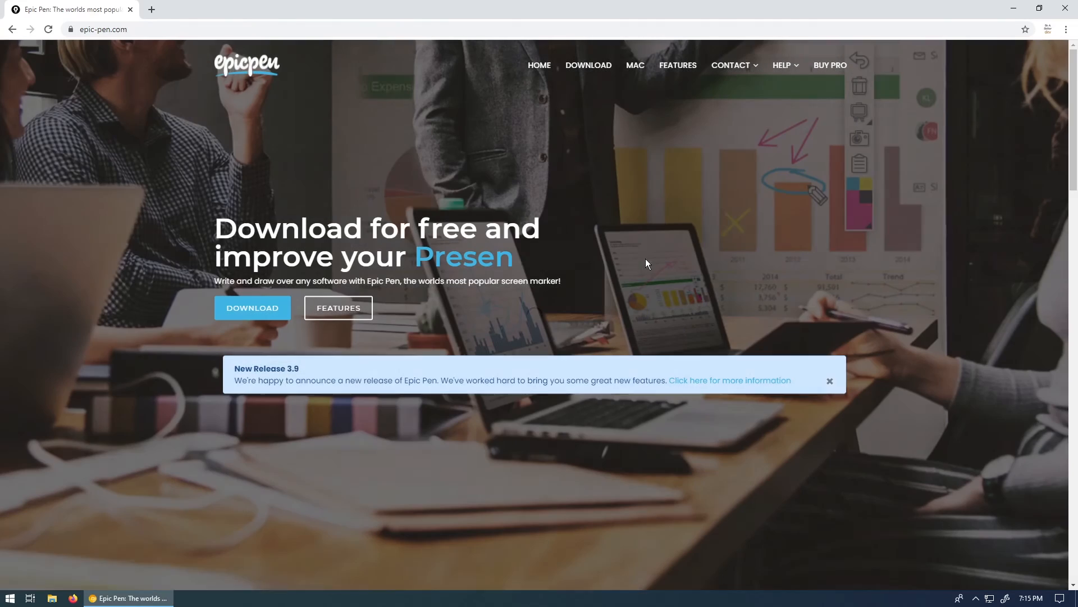
# View the Epic Pen Features page on the site.
pyautogui.click(338, 307)
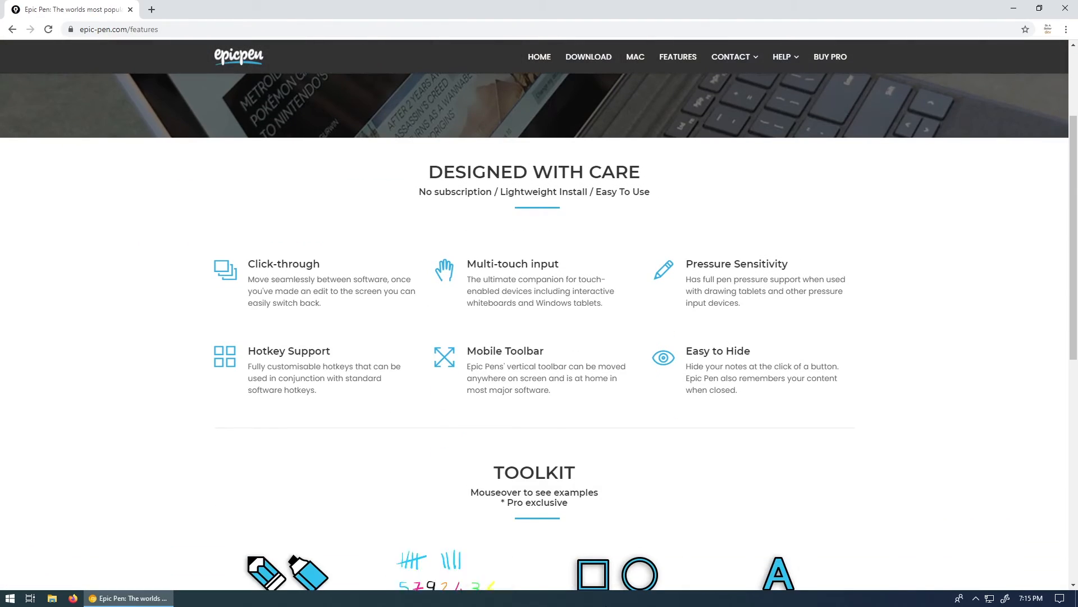
pyautogui.scroll(3)
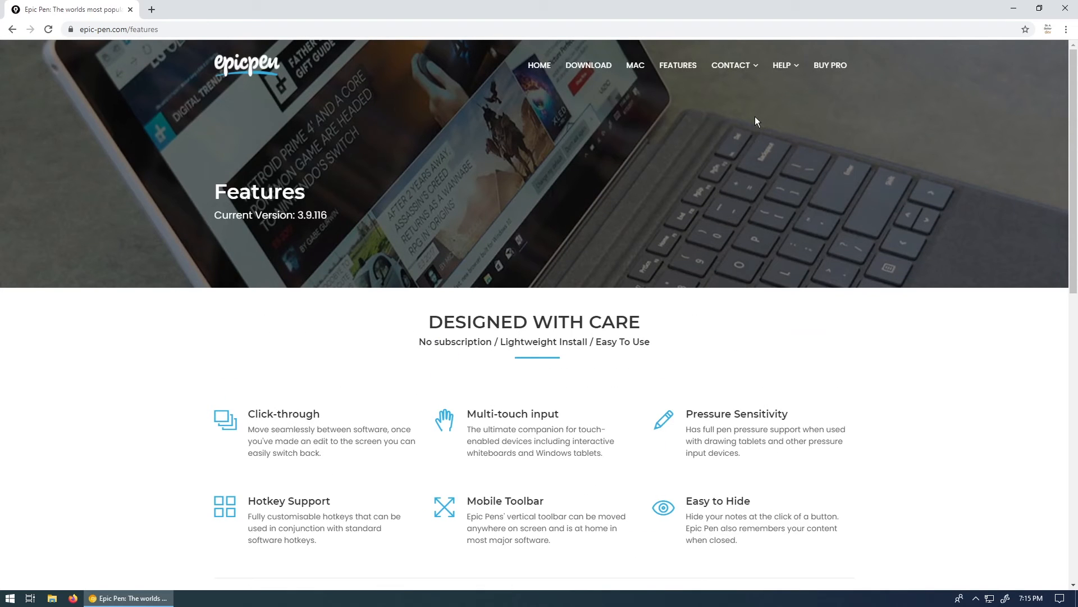
pyautogui.moveTo(574, 47)
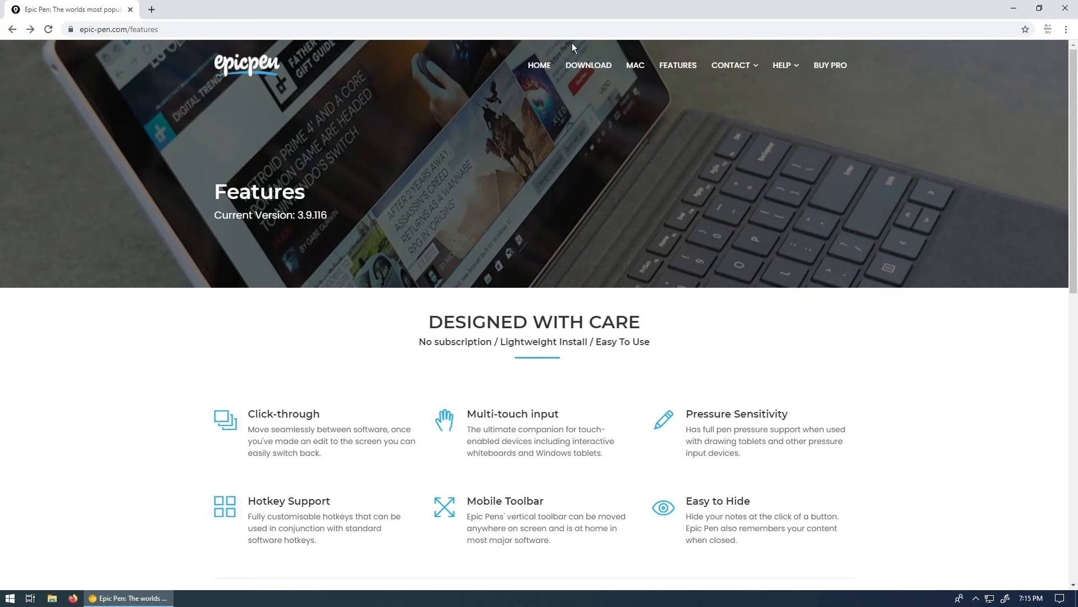
# Go to the Download page with Basic and $30 Pro plans and start the free Windows download.
pyautogui.click(587, 66)
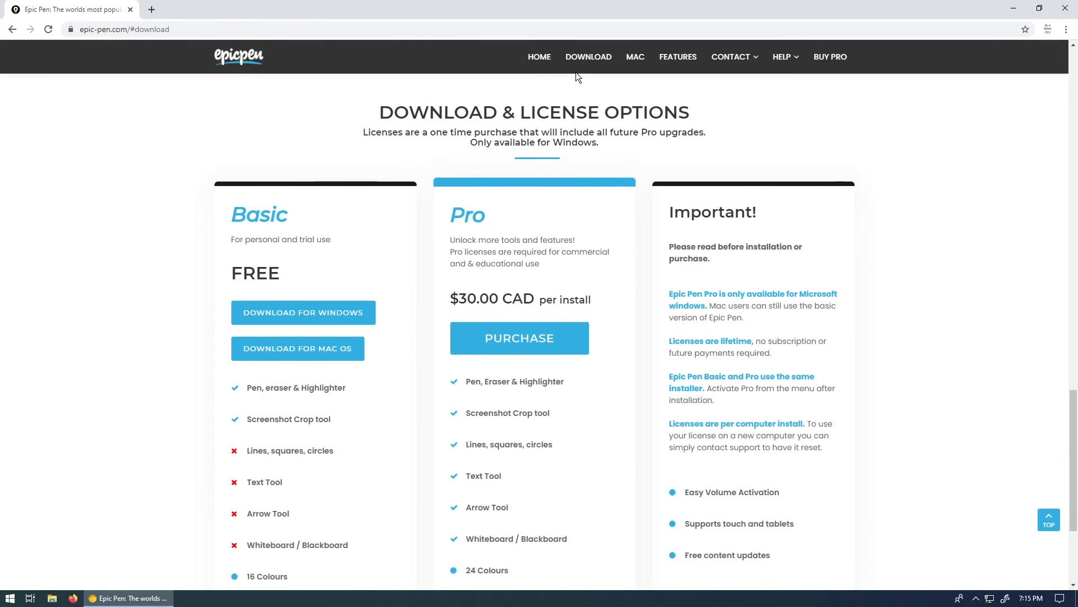
pyautogui.moveTo(297, 348)
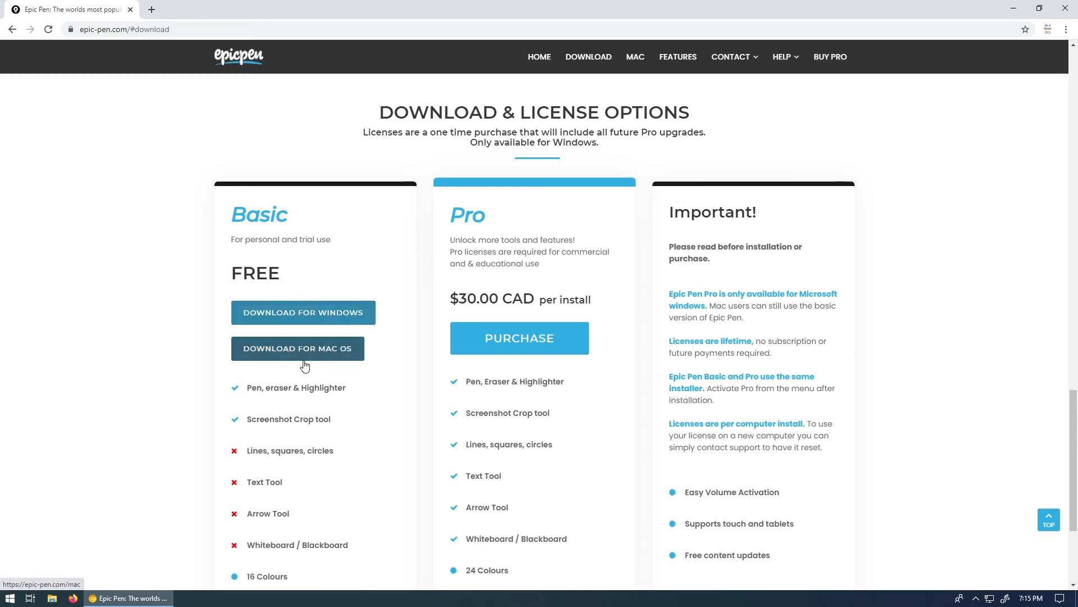
pyautogui.moveTo(302, 312)
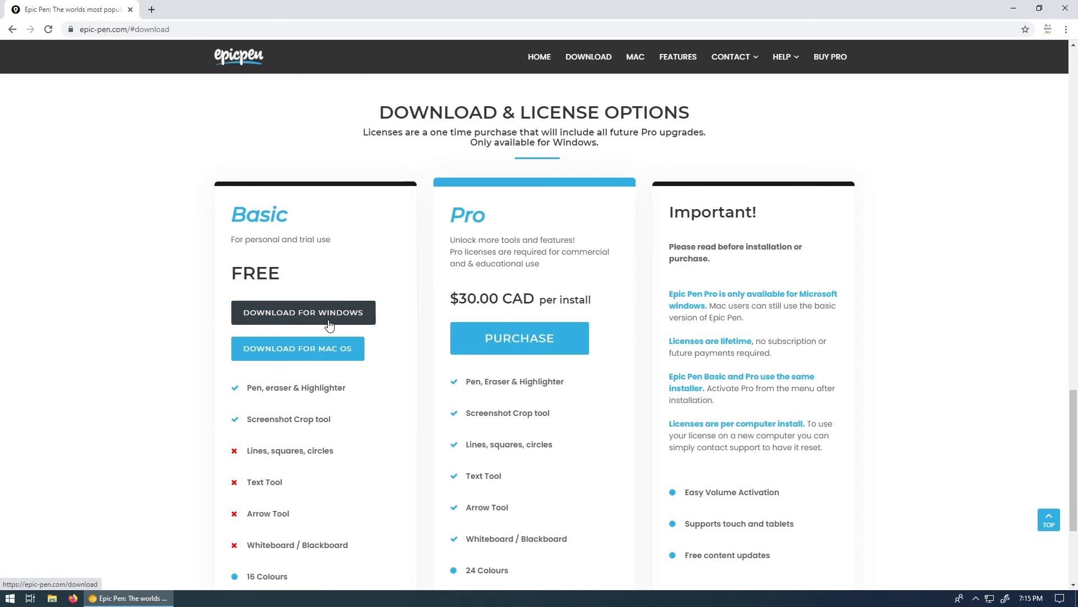
pyautogui.click(303, 312)
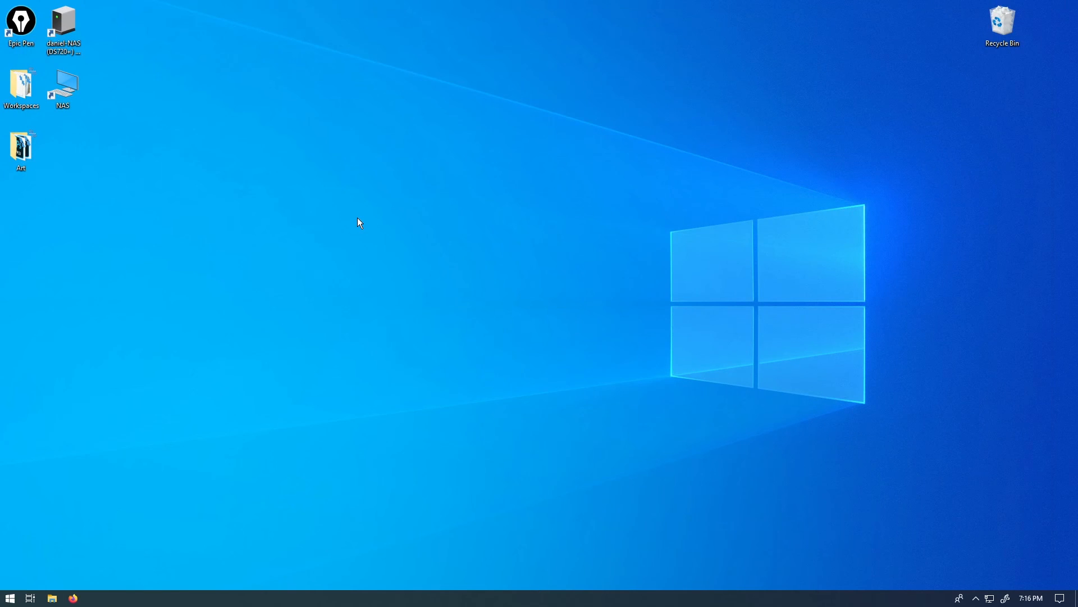
pyautogui.moveTo(348, 215)
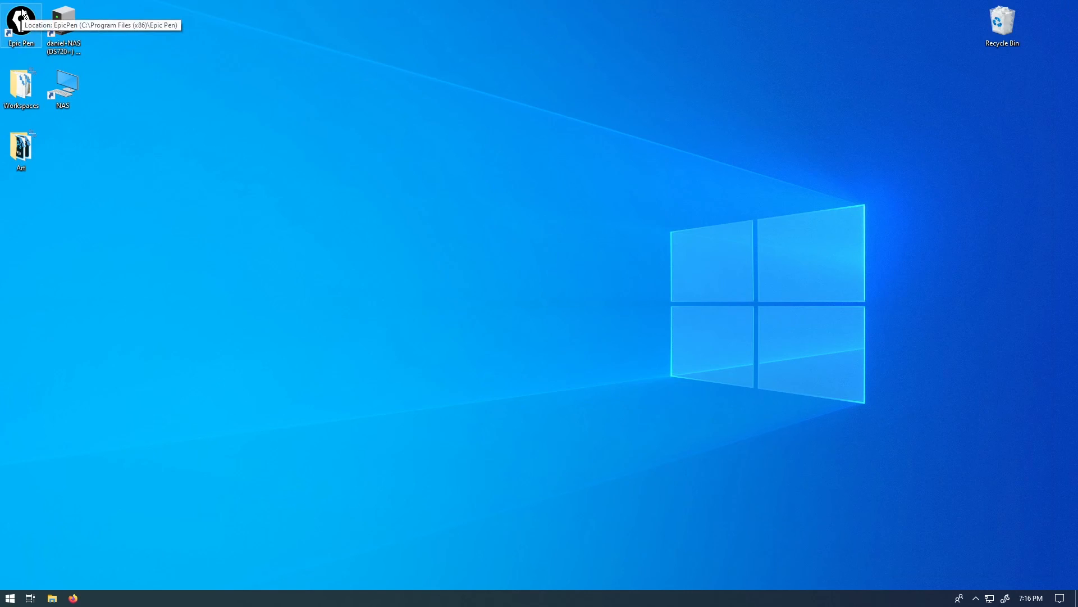
# Launch Epic Pen again from its desktop shortcut.
pyautogui.doubleClick(20, 20)
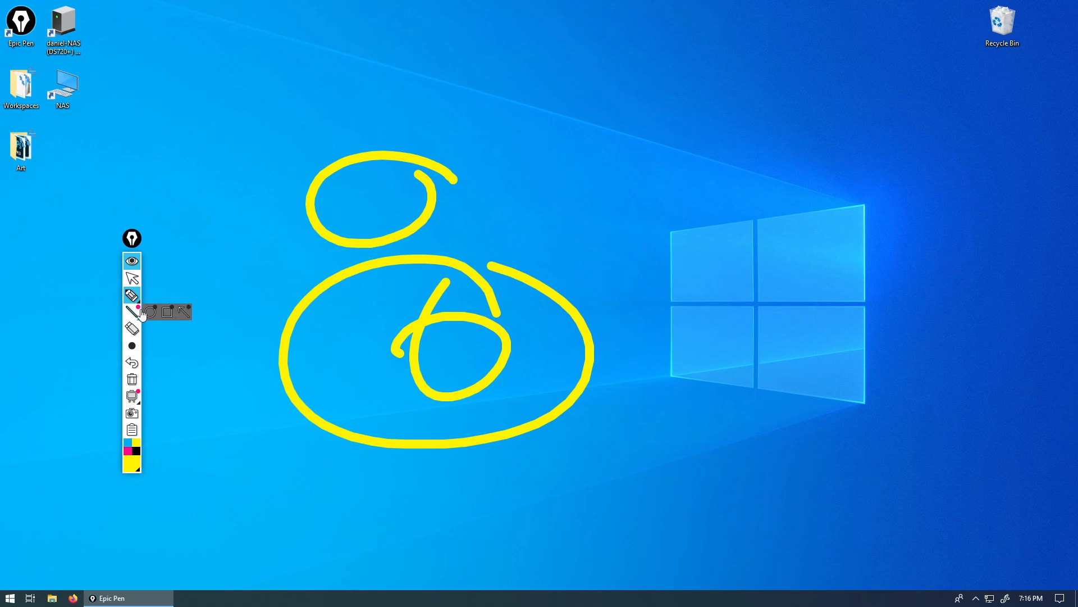
pyautogui.moveTo(133, 311)
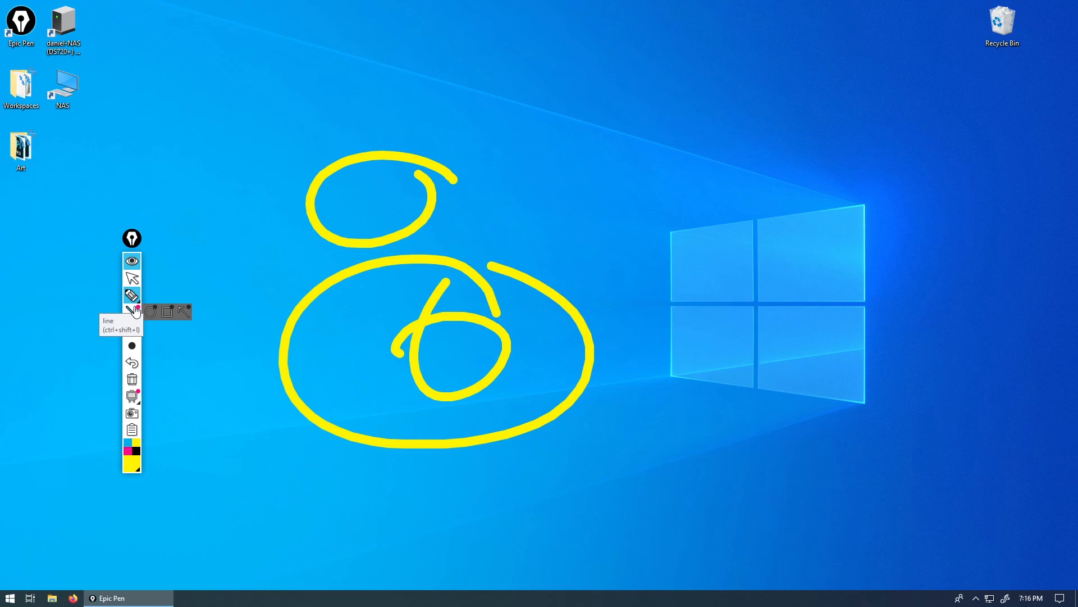